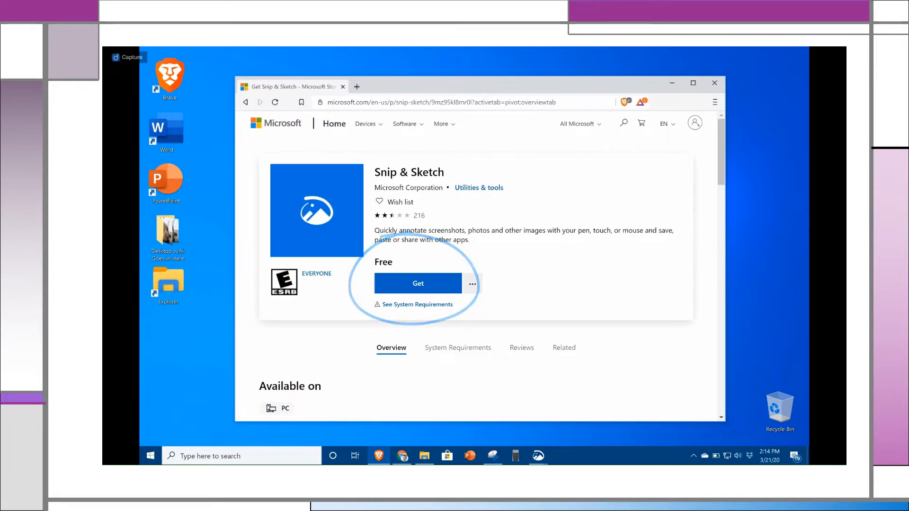
# - Launch Snip & Sketch from a Windows search for 'snip', showing its empty snipping window
pyautogui.click(714, 83)
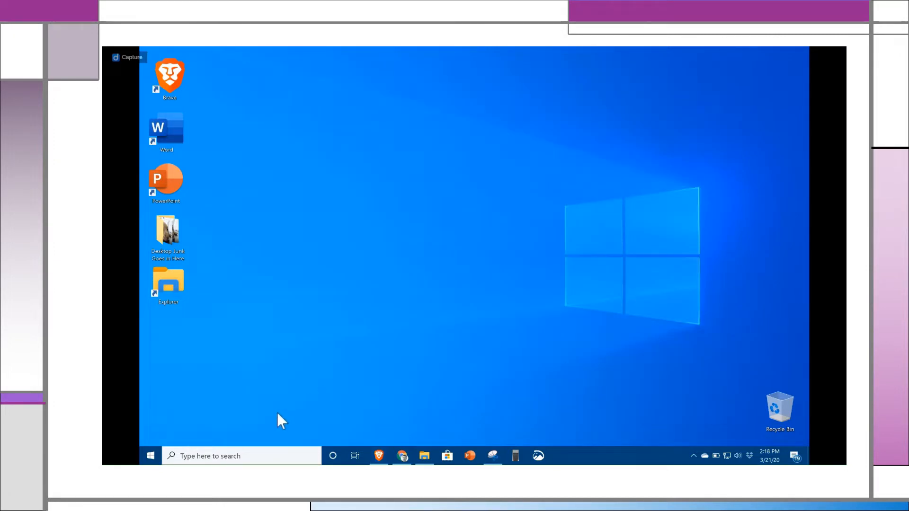
pyautogui.write('snip')
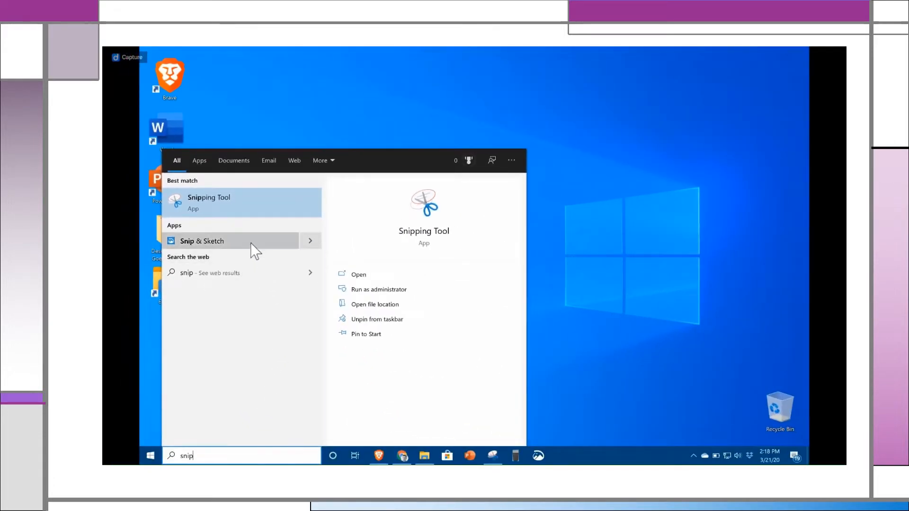
pyautogui.click(202, 240)
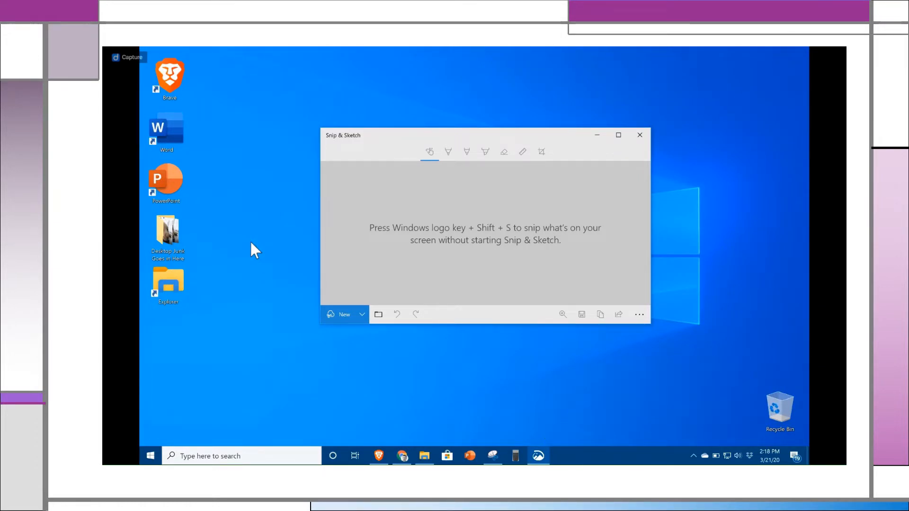
pyautogui.click(619, 136)
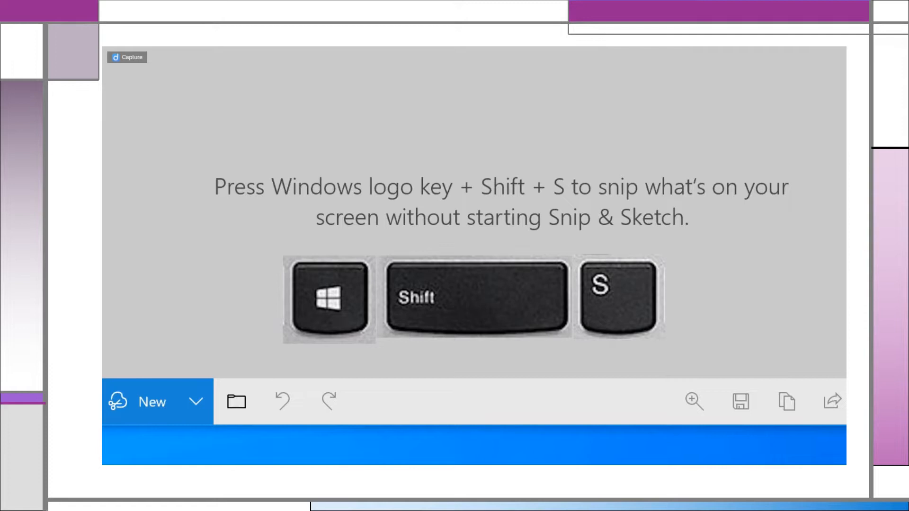
# - Search Bing for 'puppy', switch to Images and filter the License to Public domain
pyautogui.press('win+shift+s')
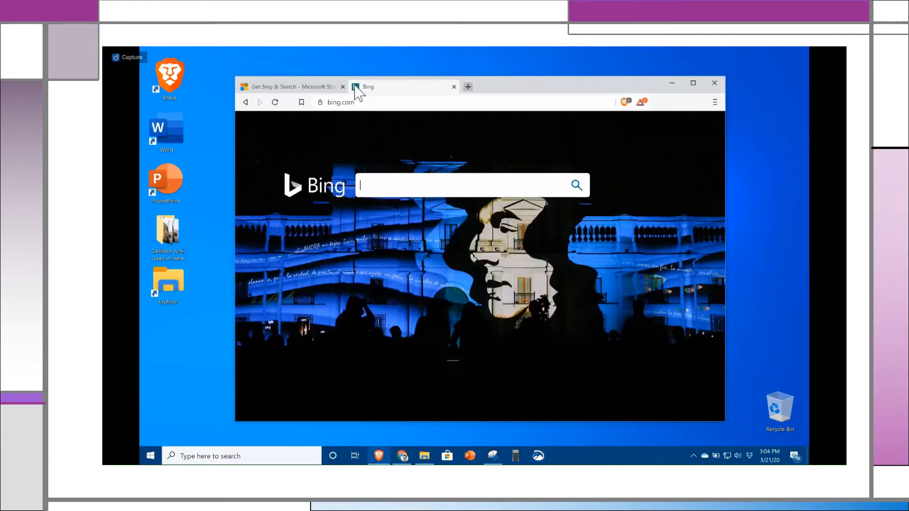
pyautogui.click(464, 185)
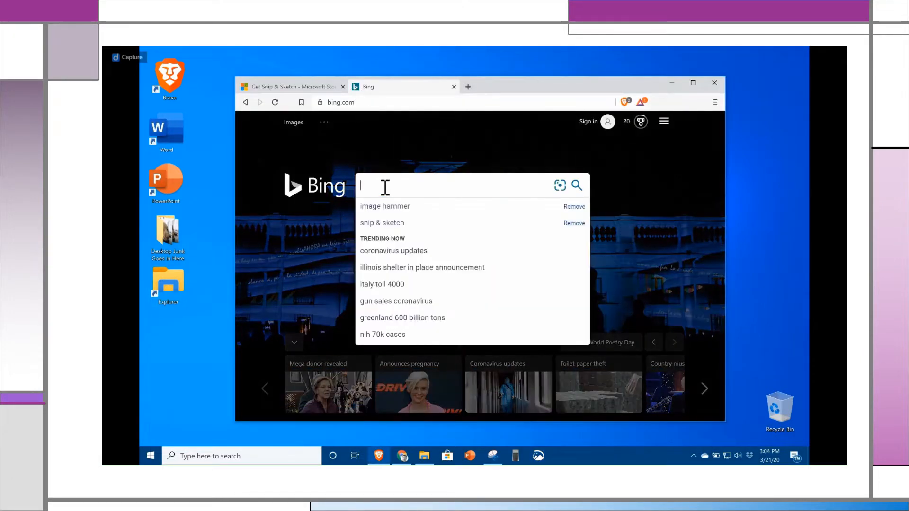
pyautogui.write('puppy')
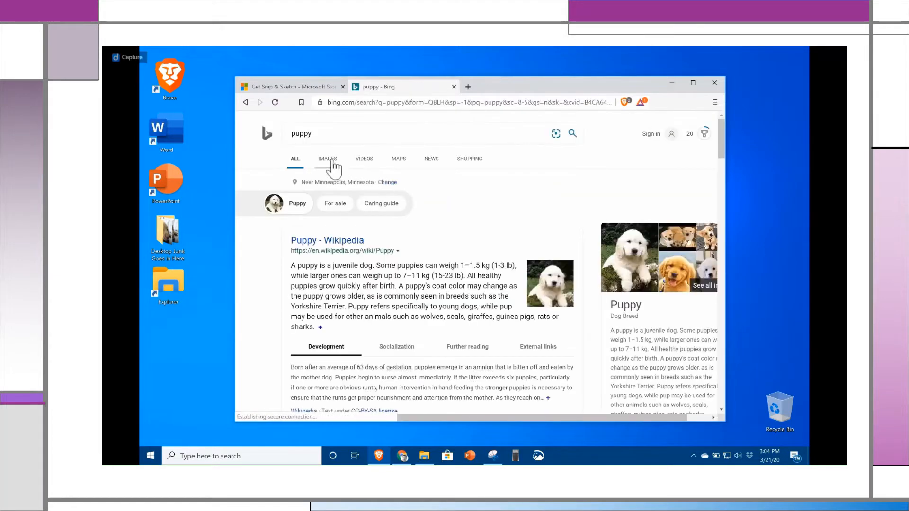
pyautogui.click(327, 158)
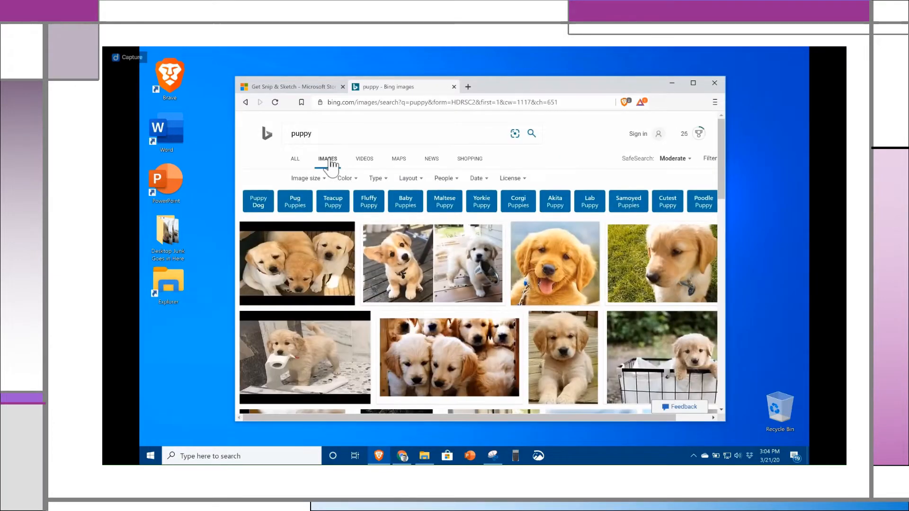
pyautogui.click(511, 178)
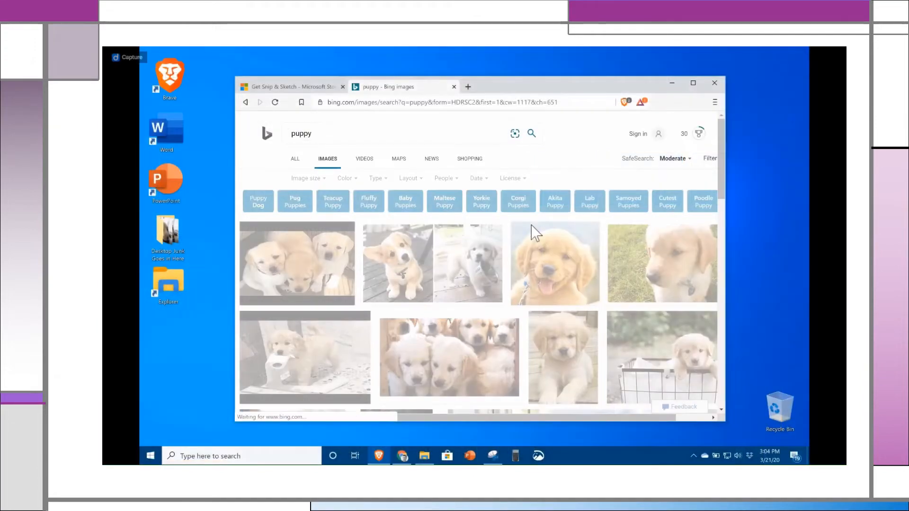
pyautogui.click(513, 178)
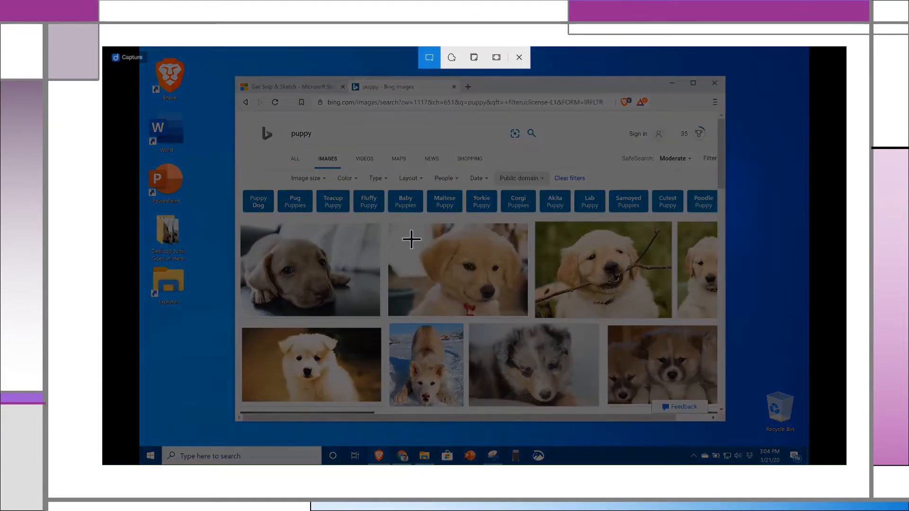
# - Drag a rectangular snip around the golden puppy photo
pyautogui.moveTo(412, 239); pyautogui.dragTo(526, 318)
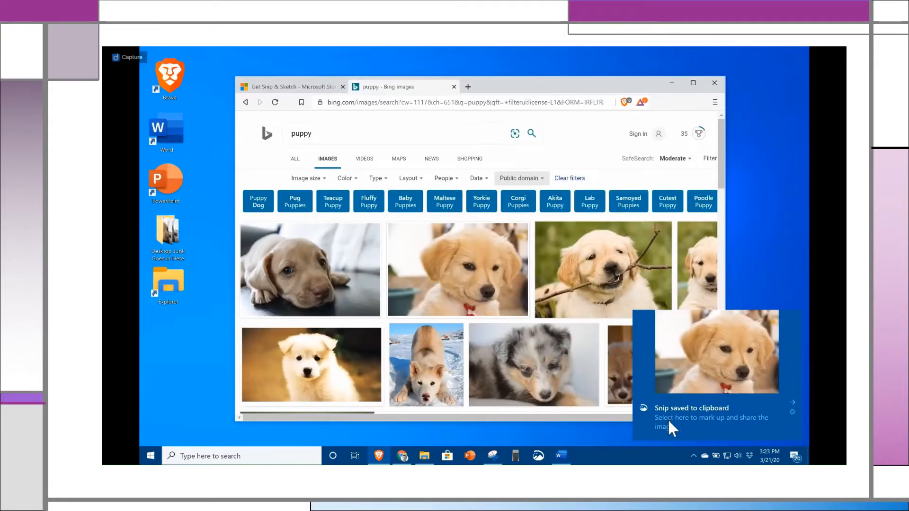
pyautogui.moveTo(710, 430)
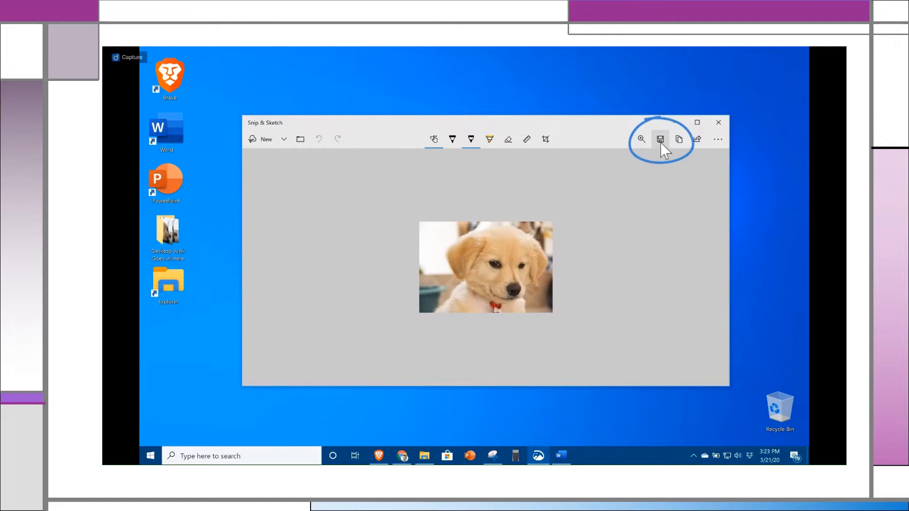
# - Save the snip as a JPG file named 'my puppy image'
pyautogui.click(660, 139)
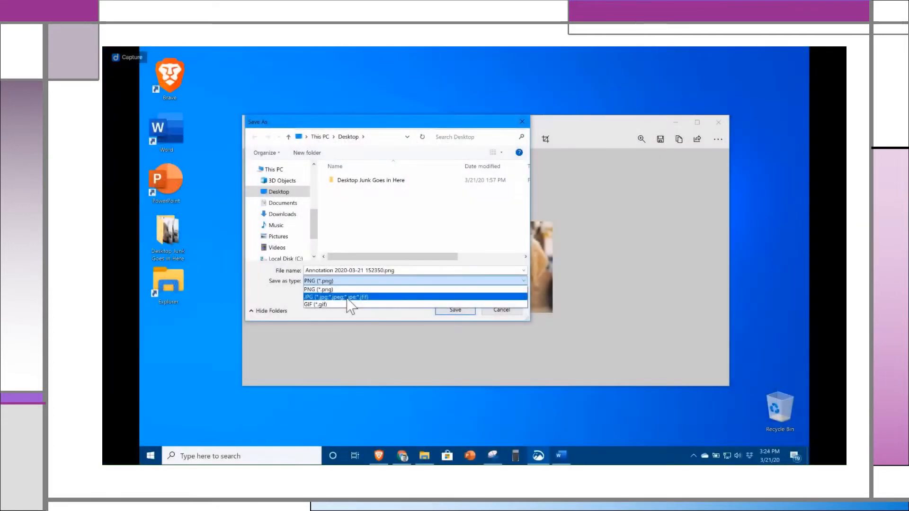
pyautogui.click(336, 297)
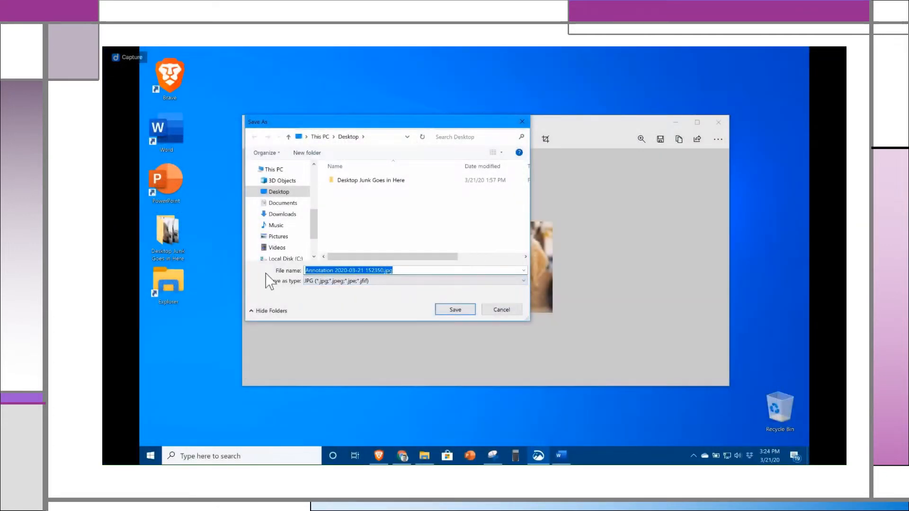
pyautogui.write('my puppy image')
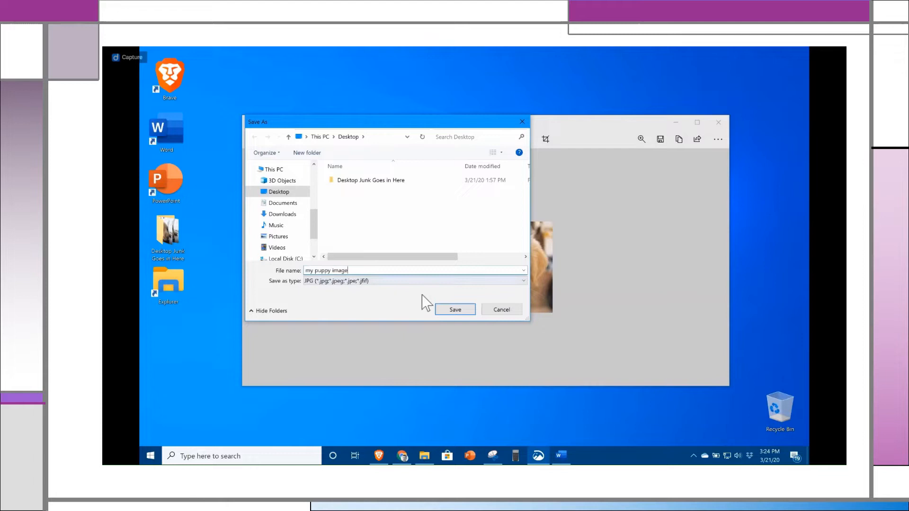
pyautogui.click(456, 309)
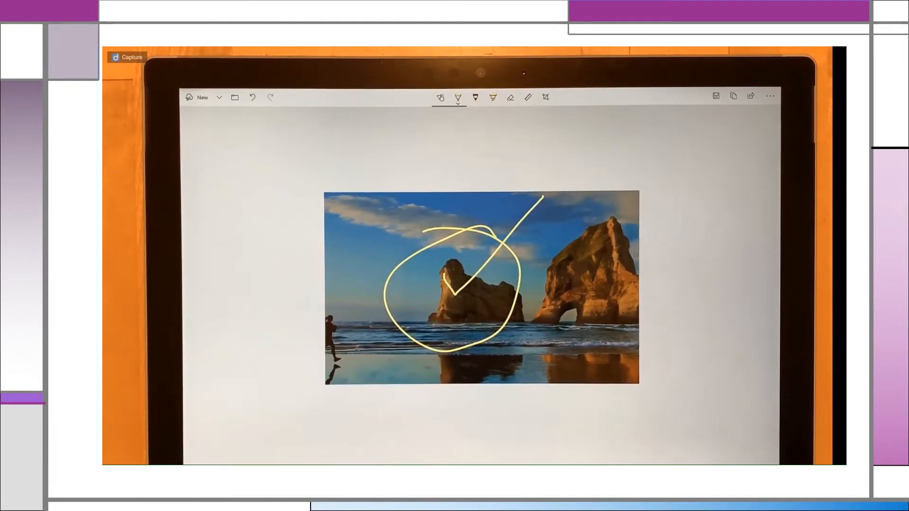
# - Choose black then orange for the ballpoint pen and draw glasses and a nose dot on the portrait
pyautogui.click(435, 91)
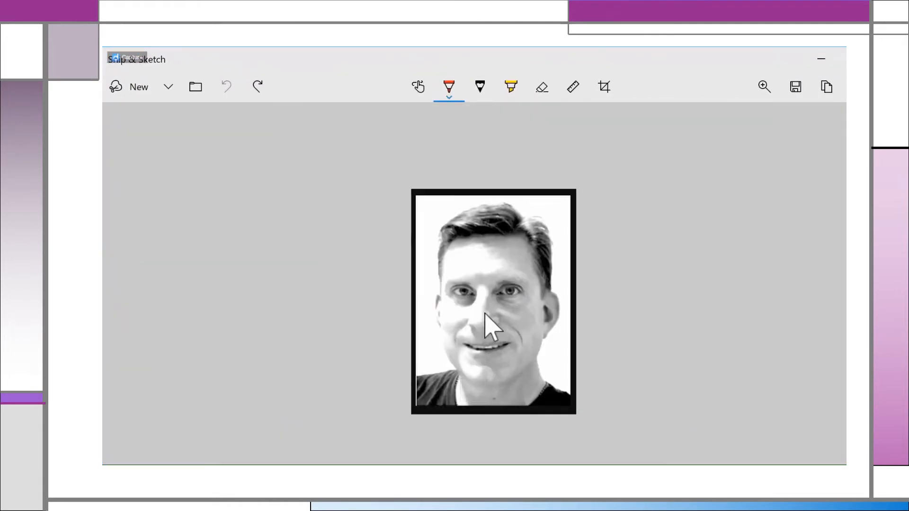
pyautogui.click(448, 86)
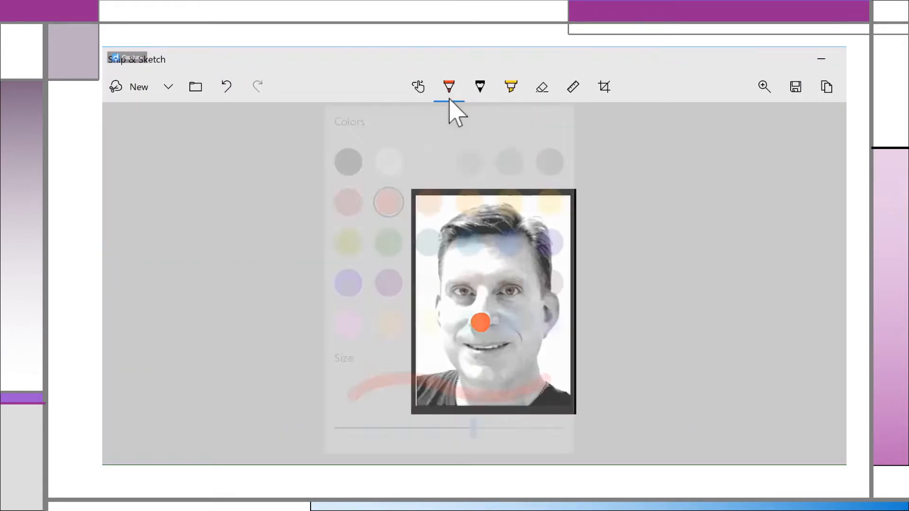
pyautogui.click(448, 86)
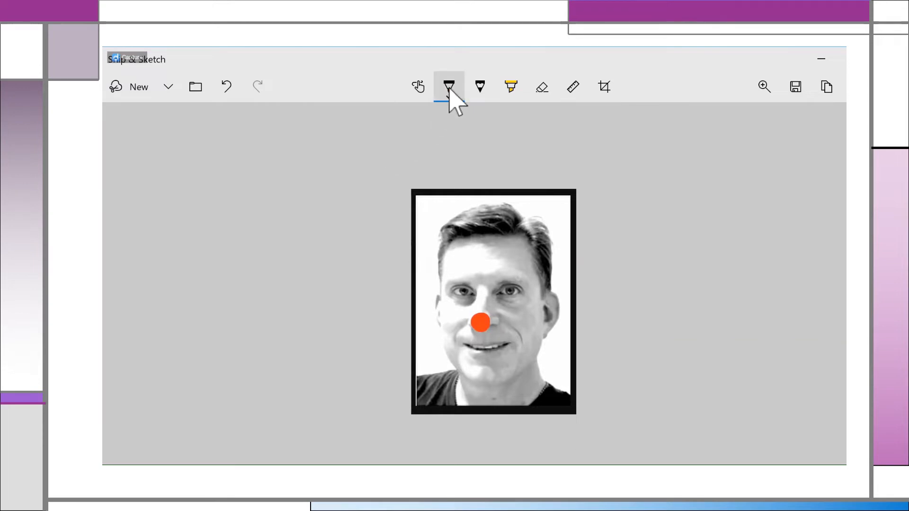
pyautogui.click(448, 86)
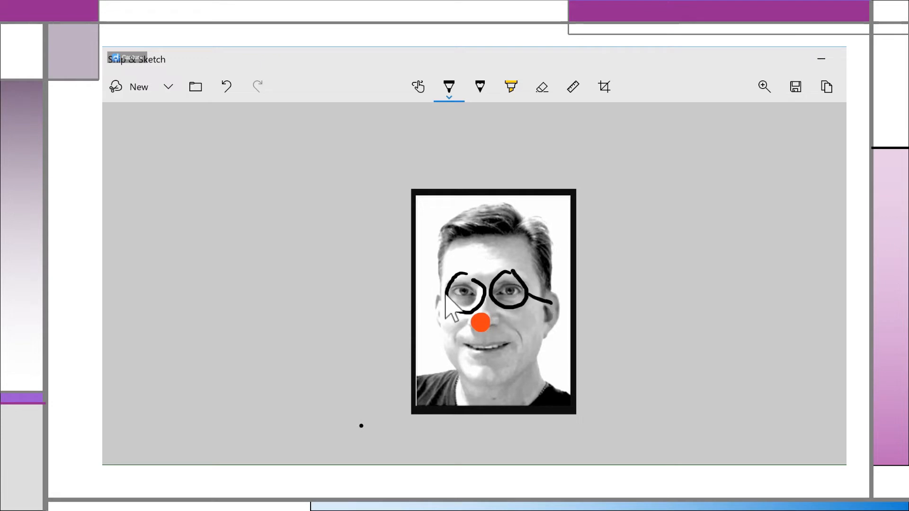
pyautogui.click(479, 86)
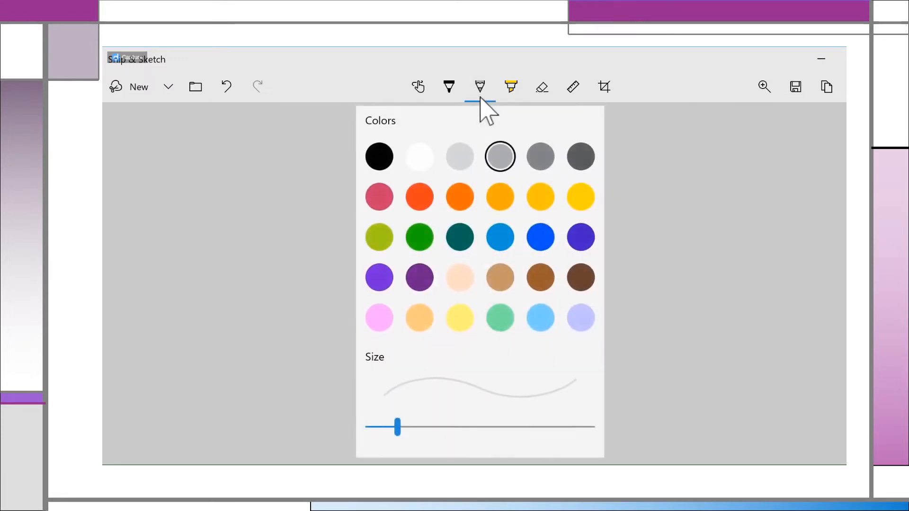
pyautogui.click(479, 86)
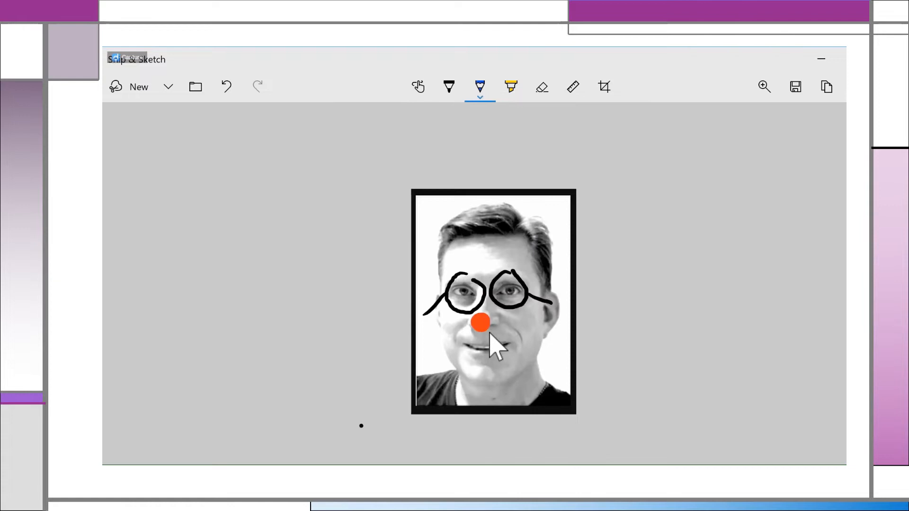
pyautogui.moveTo(492, 336); pyautogui.dragTo(505, 339)
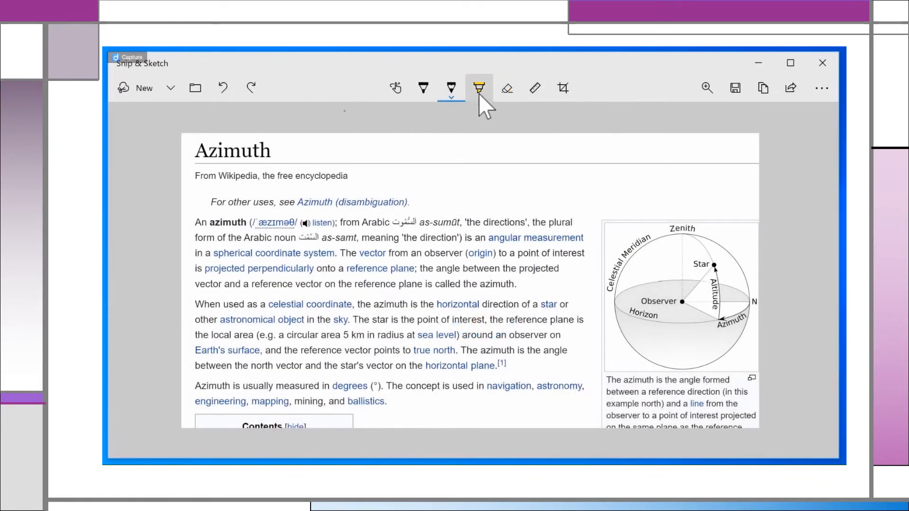
# - Highlight the pronunciation after 'azimuth', then lay the ruler across the article text
pyautogui.moveTo(252, 223); pyautogui.dragTo(290, 223)
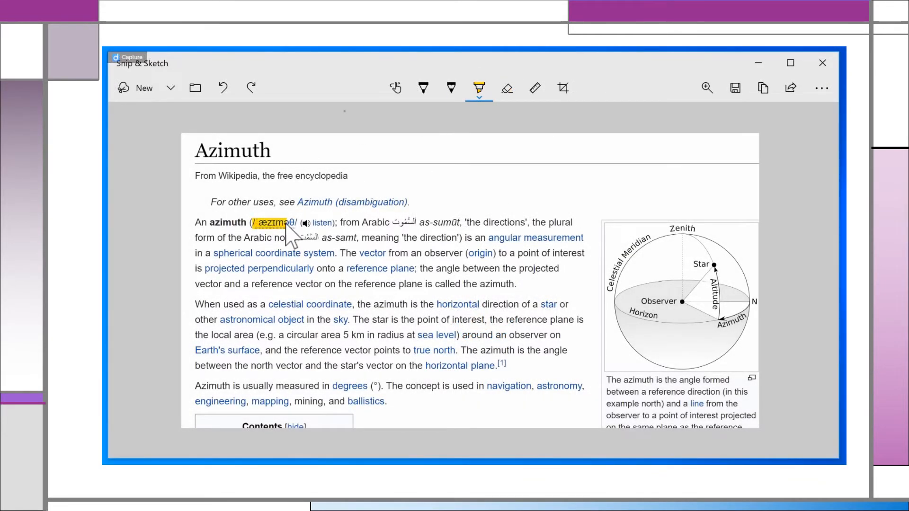
pyautogui.moveTo(272, 223); pyautogui.dragTo(511, 223)
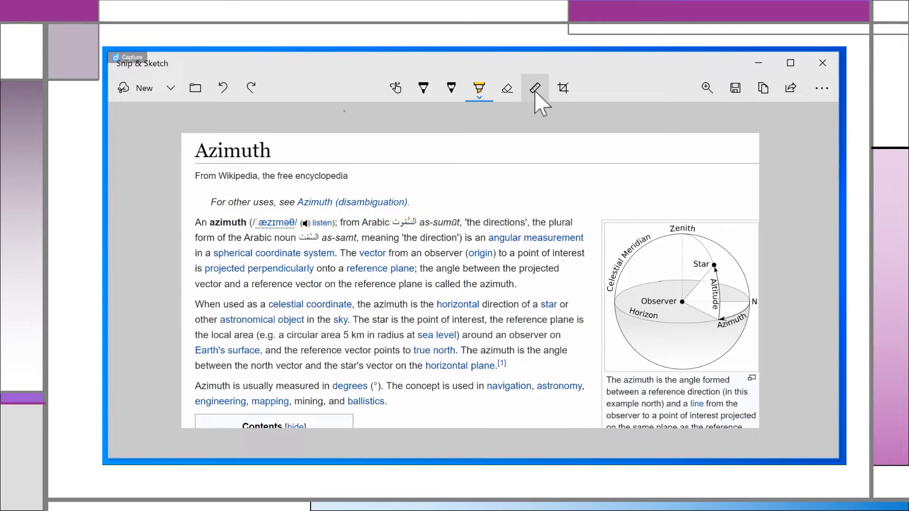
pyautogui.click(534, 88)
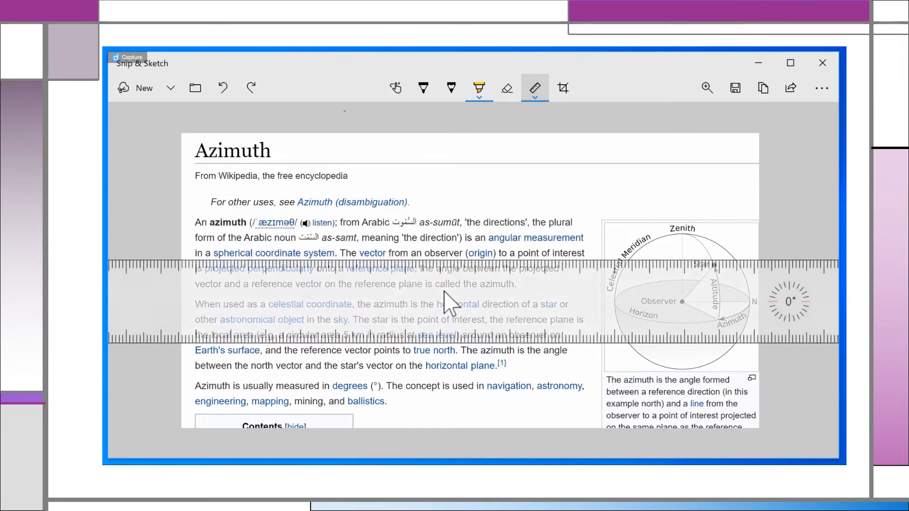
pyautogui.moveTo(200, 261)
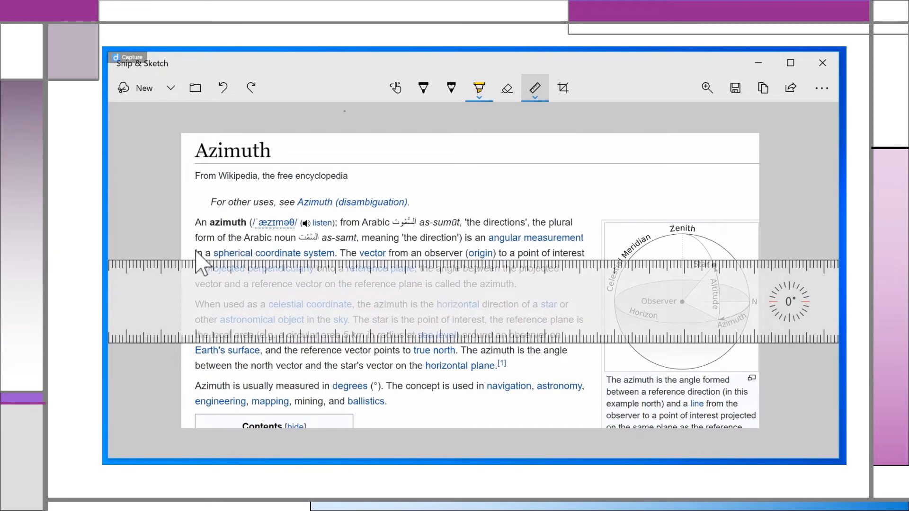
pyautogui.moveTo(200, 252); pyautogui.dragTo(571, 253)
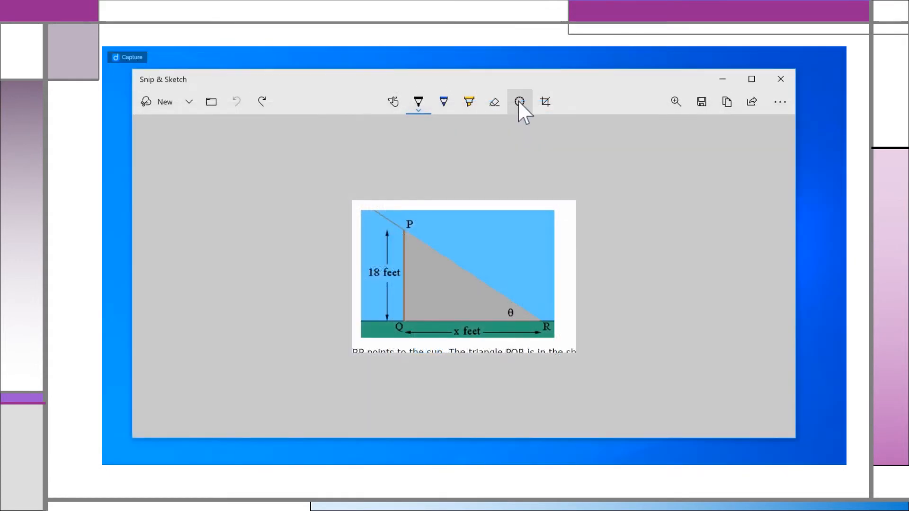
# - Bring up the protractor on angle θ, zoom in to write '≈34°' with the pen, then zoom back out
pyautogui.click(518, 101)
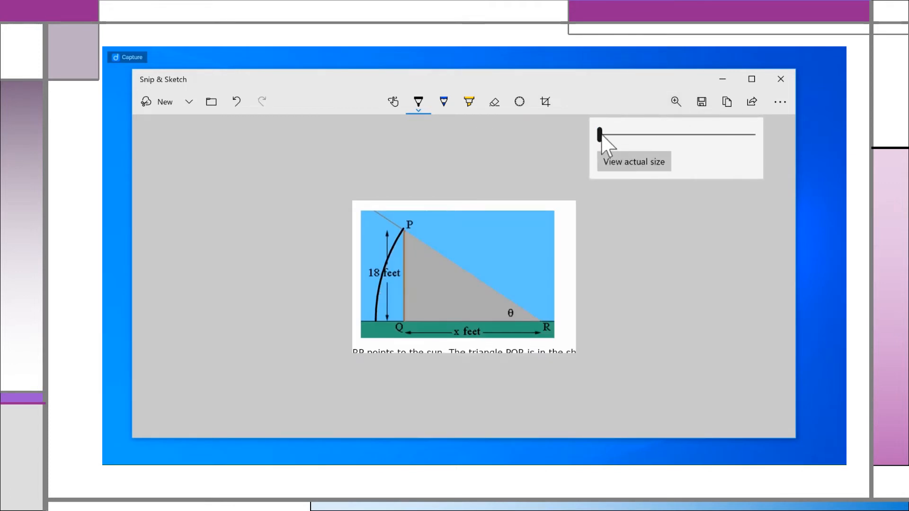
pyautogui.moveTo(601, 133); pyautogui.dragTo(658, 134)
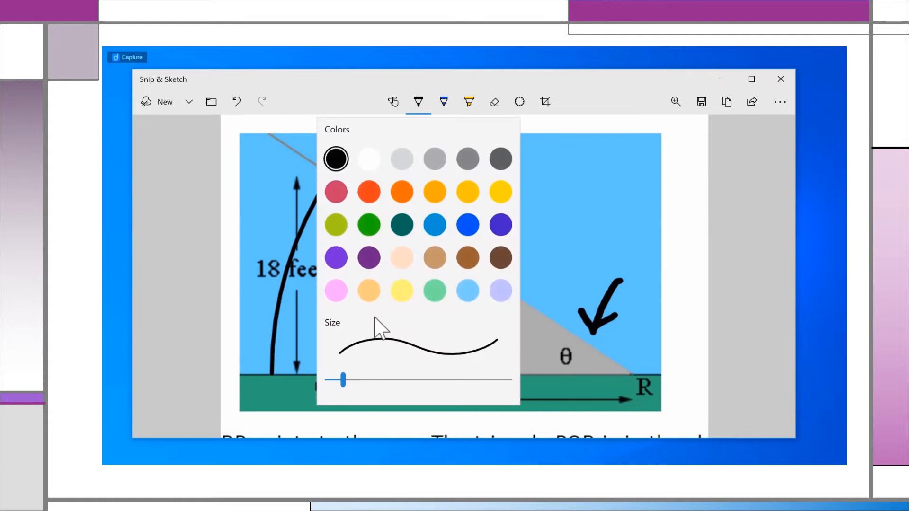
pyautogui.click(417, 102)
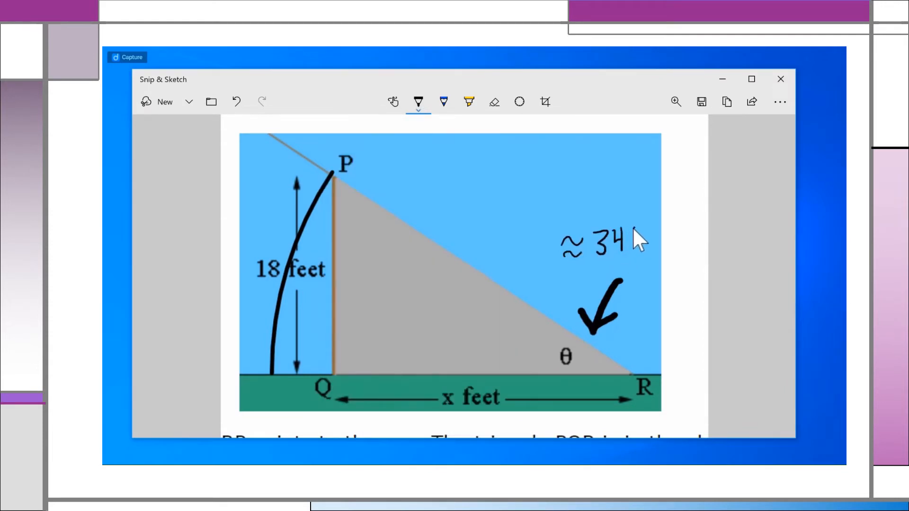
pyautogui.click(629, 235)
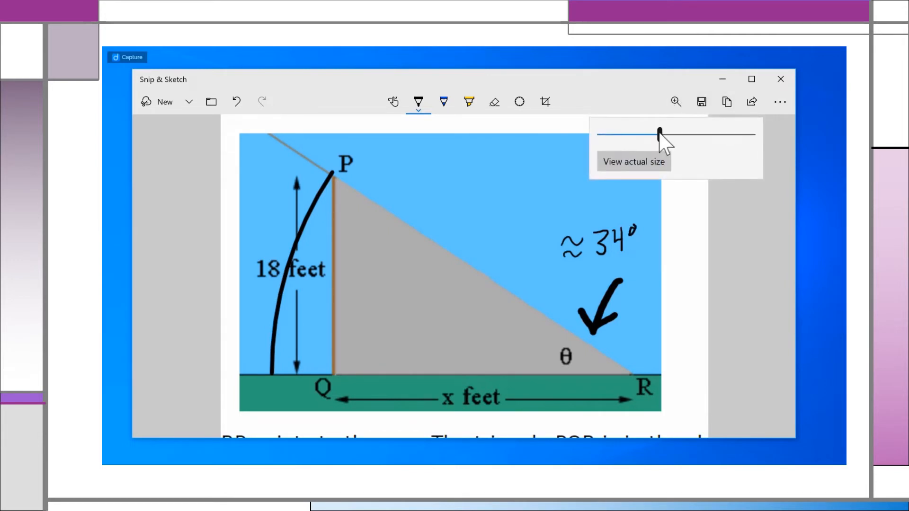
pyautogui.moveTo(658, 134); pyautogui.dragTo(614, 134)
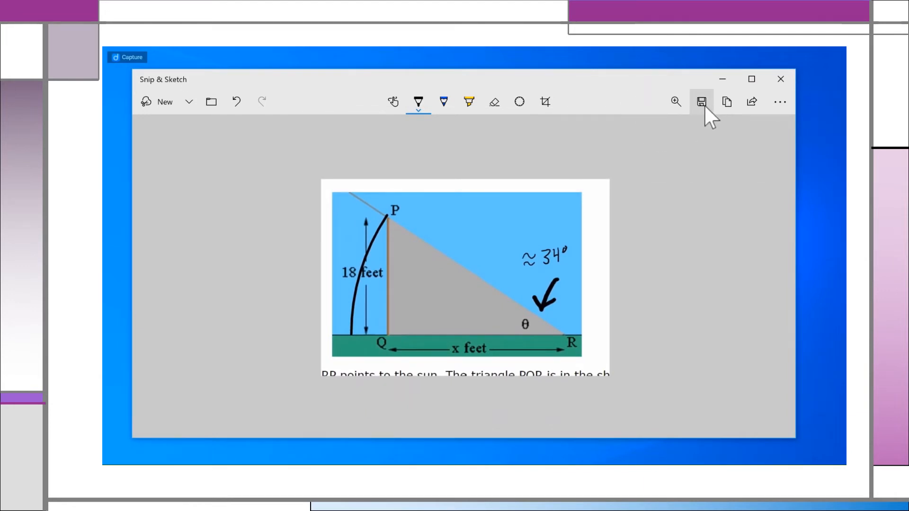
pyautogui.moveTo(702, 103)
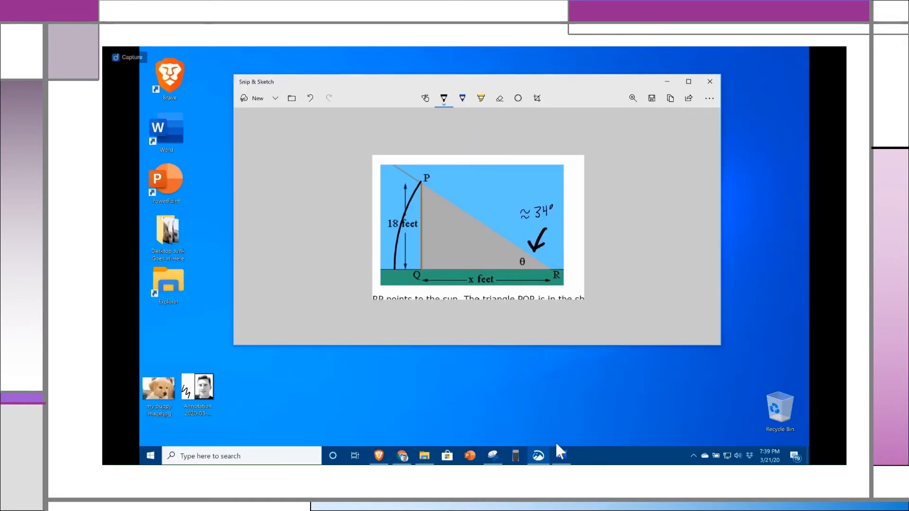
# - View the annotated triangle pasted in Word, return to the snip and bring up its Share options
pyautogui.click(559, 455)
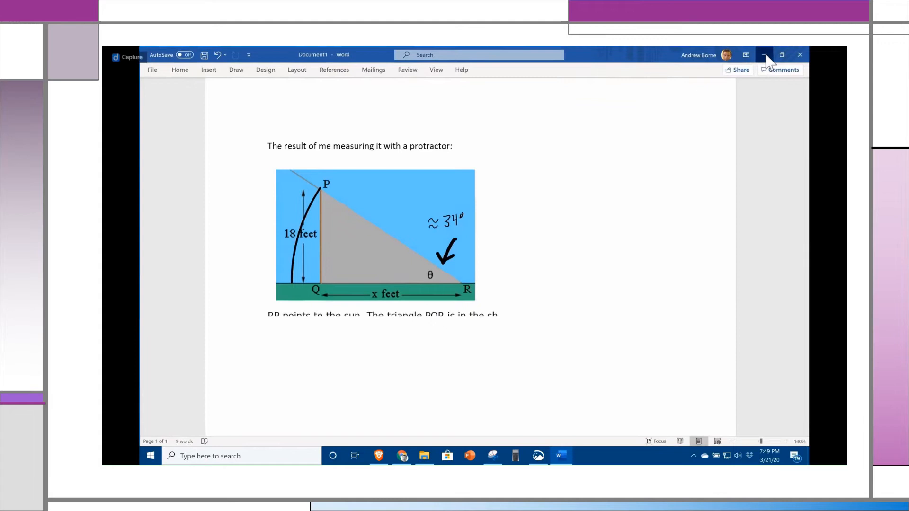
pyautogui.click(764, 55)
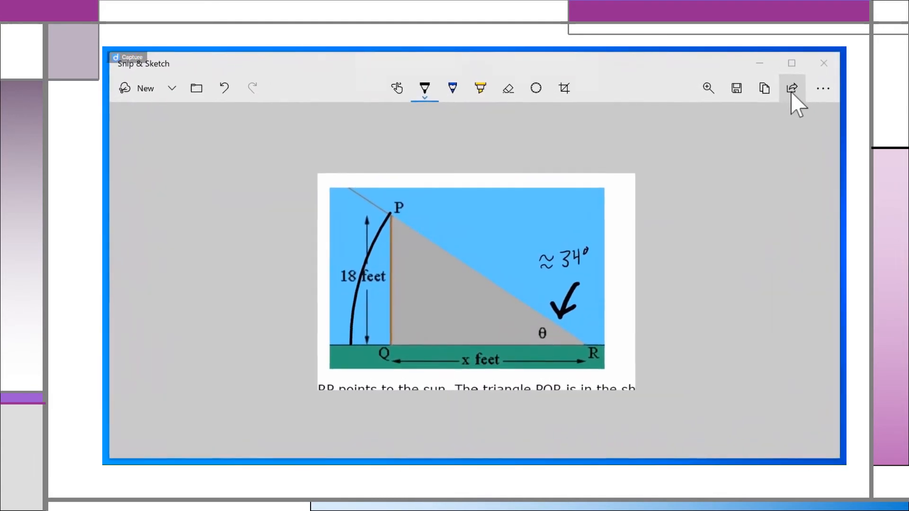
pyautogui.click(793, 88)
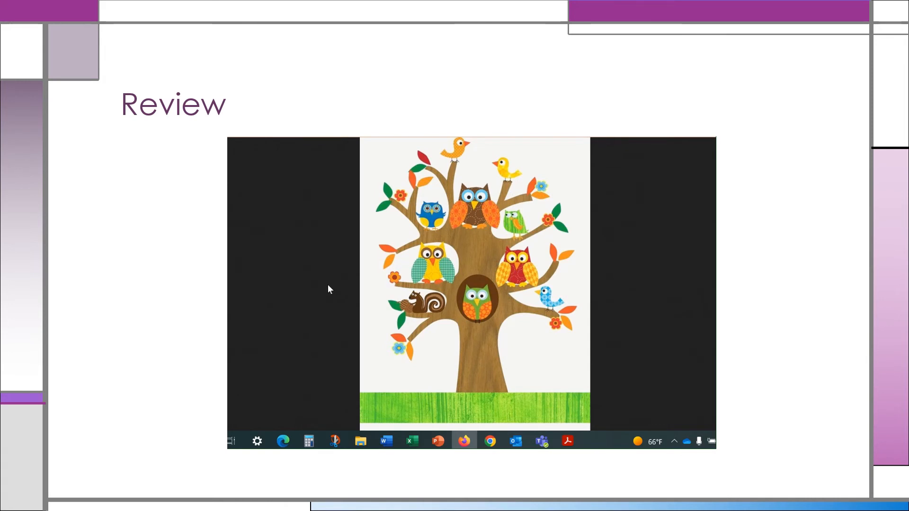
pyautogui.moveTo(328, 424)
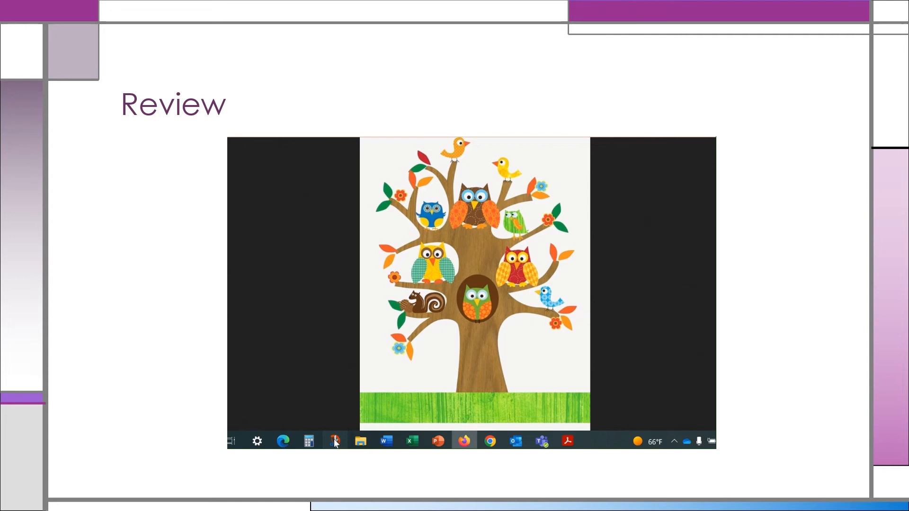
# - Reopen Snip & Sketch, take a new snip of the blue owl and show the pen colour palette
pyautogui.click(334, 441)
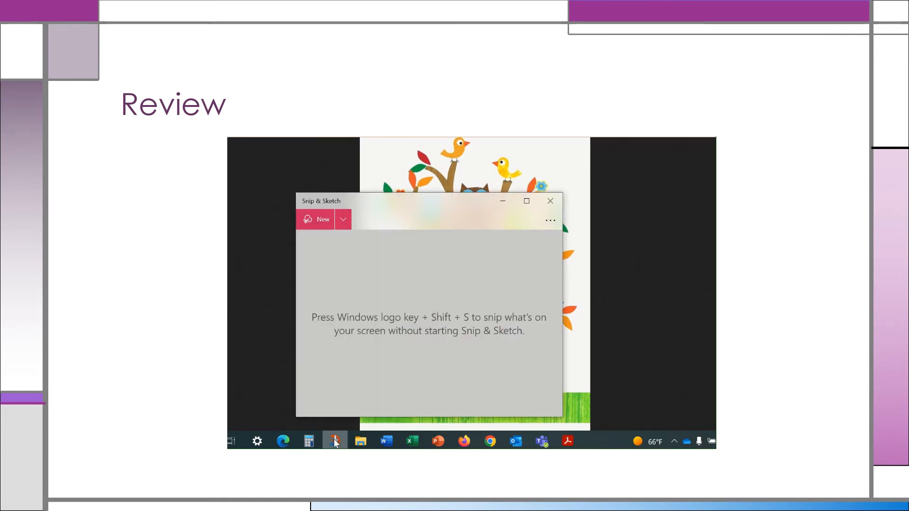
pyautogui.click(550, 201)
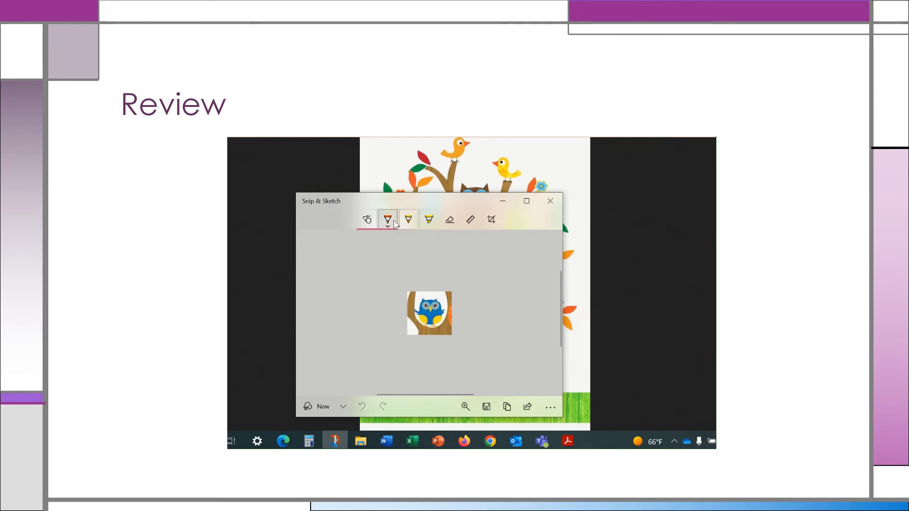
pyautogui.click(388, 219)
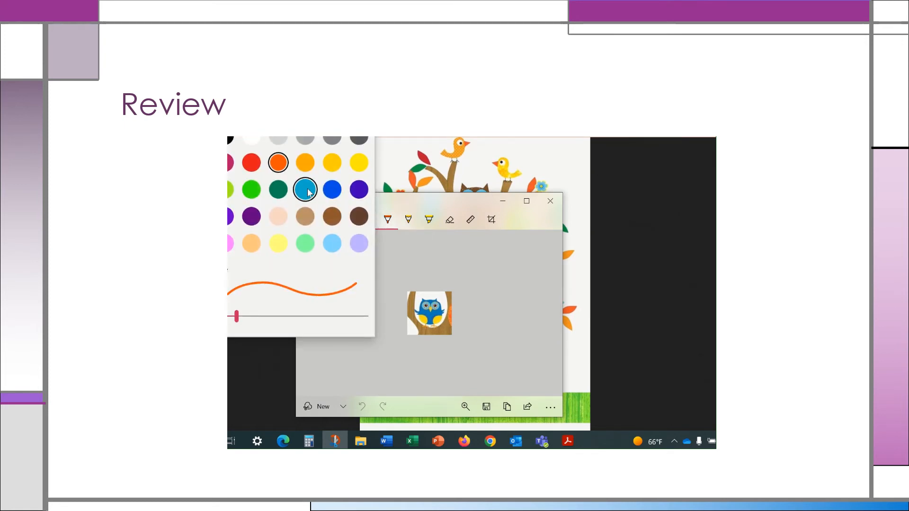